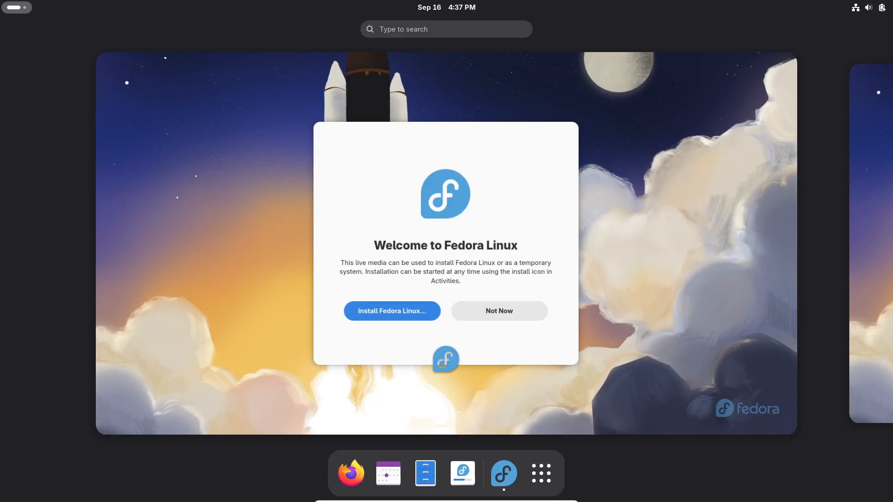
# Step: Dismiss the Welcome to Fedora Linux prompt with 'Not Now' and return to the desktop
pyautogui.click(498, 311)
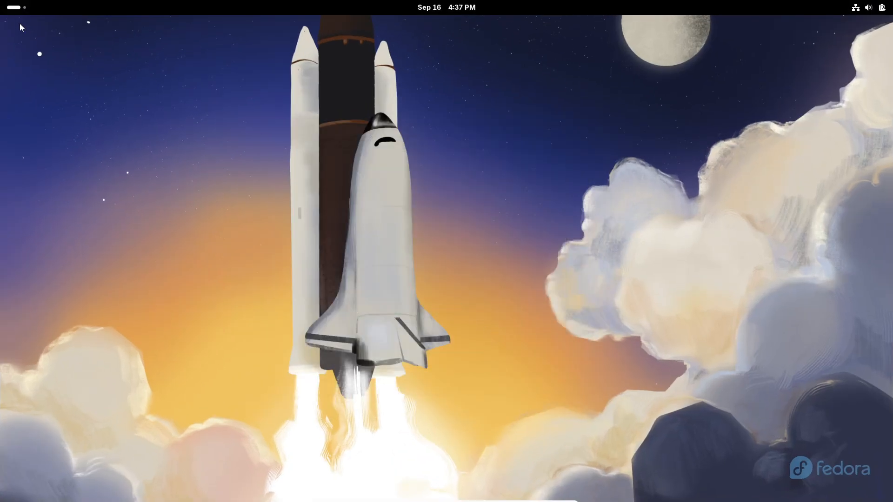
pyautogui.click(519, 473)
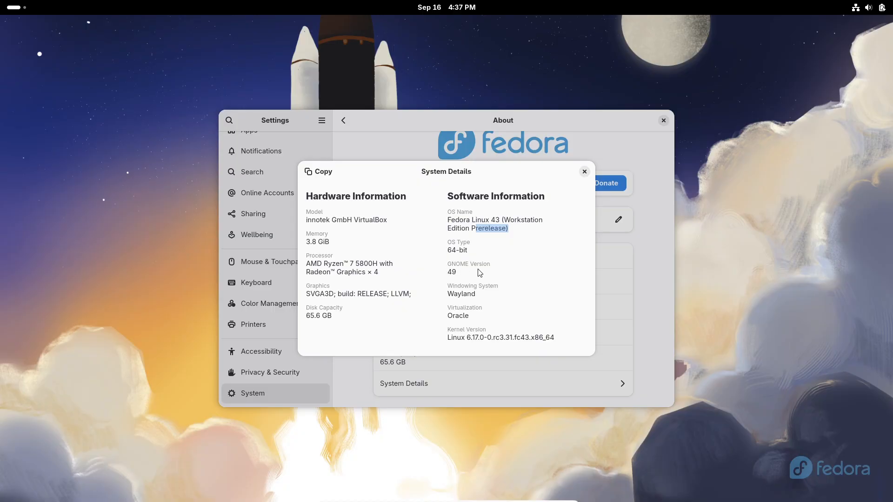
# Step: Close System Details and move through Multitasking to the Appearance settings page
pyautogui.click(584, 171)
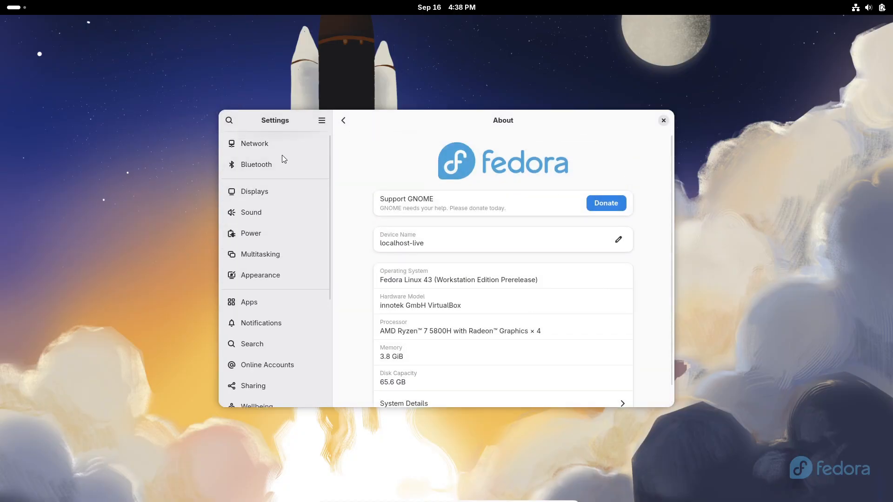
pyautogui.click(259, 254)
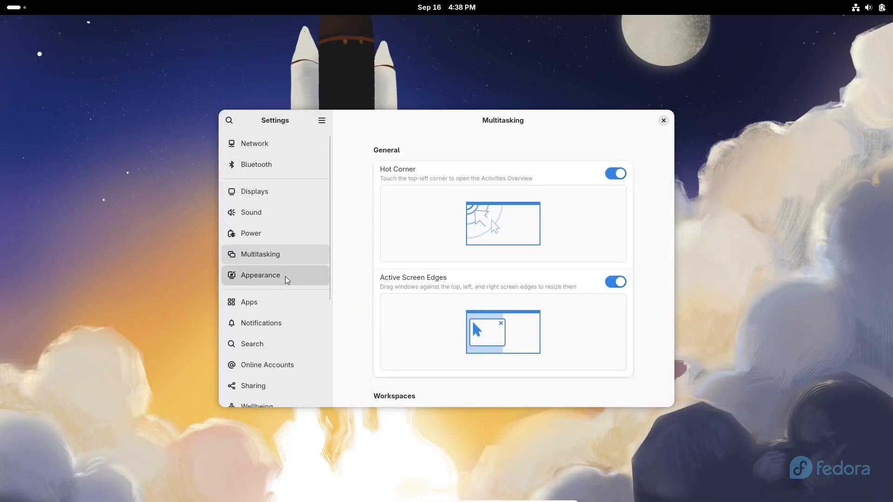
pyautogui.click(260, 276)
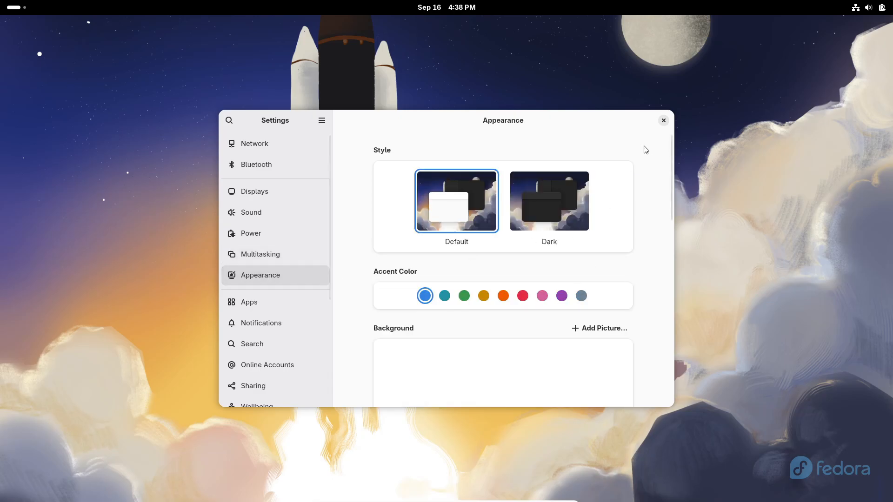
pyautogui.click(662, 120)
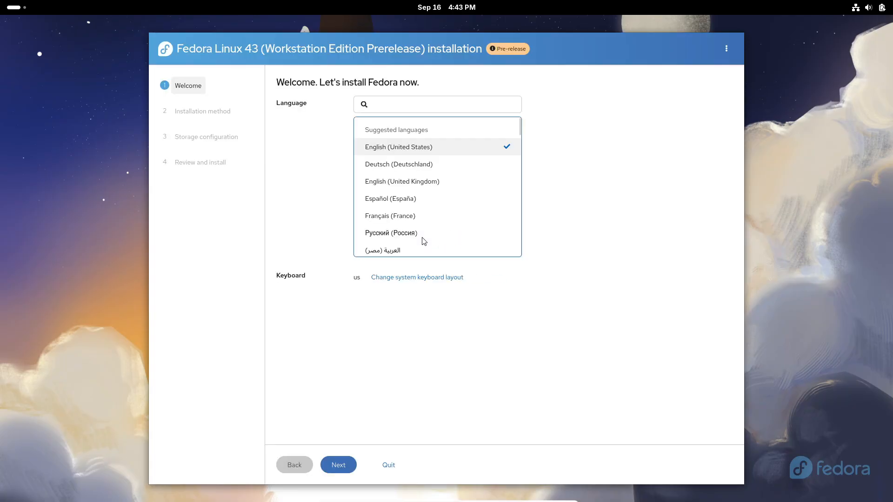
# Step: Advance the installer with 'Use entire disk' through to the Review and install step
pyautogui.click(338, 465)
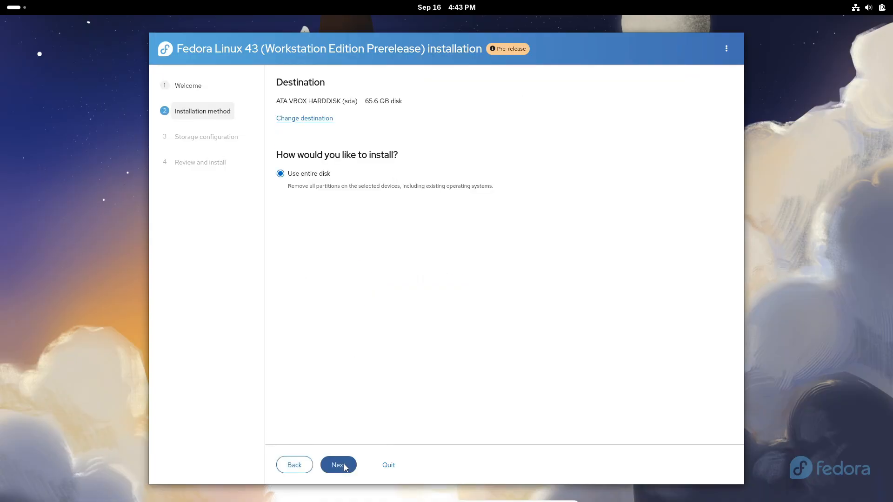
pyautogui.click(338, 465)
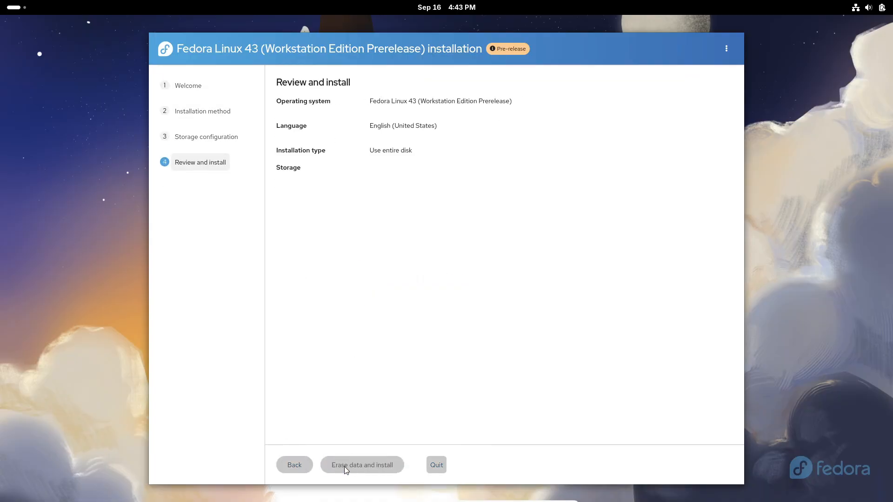
pyautogui.click(362, 465)
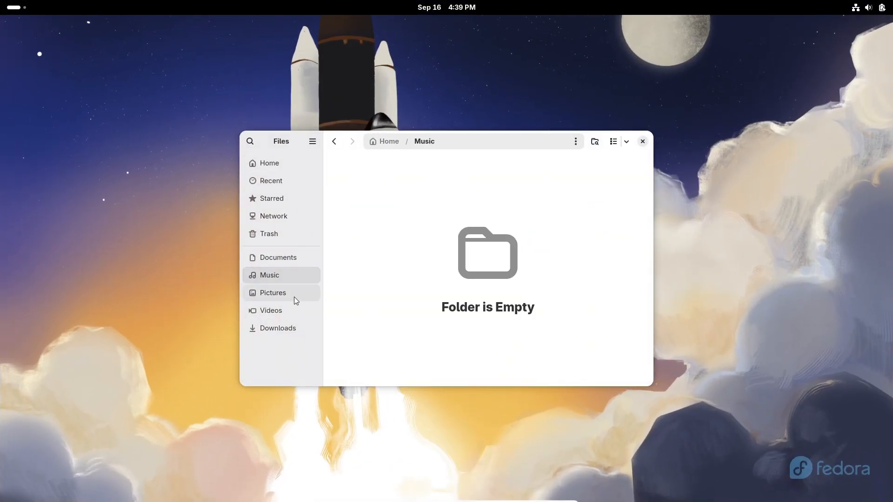
# Step: View the empty Music folder in Files, then close the file manager
pyautogui.click(642, 142)
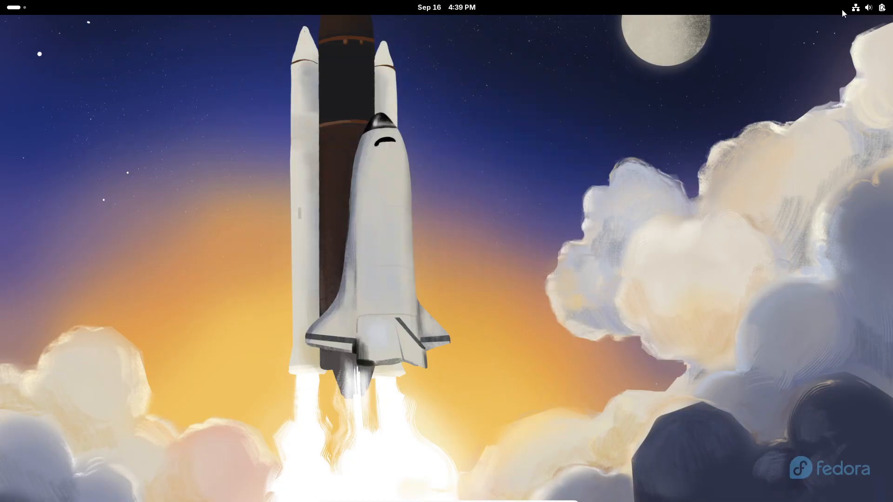
pyautogui.click(869, 8)
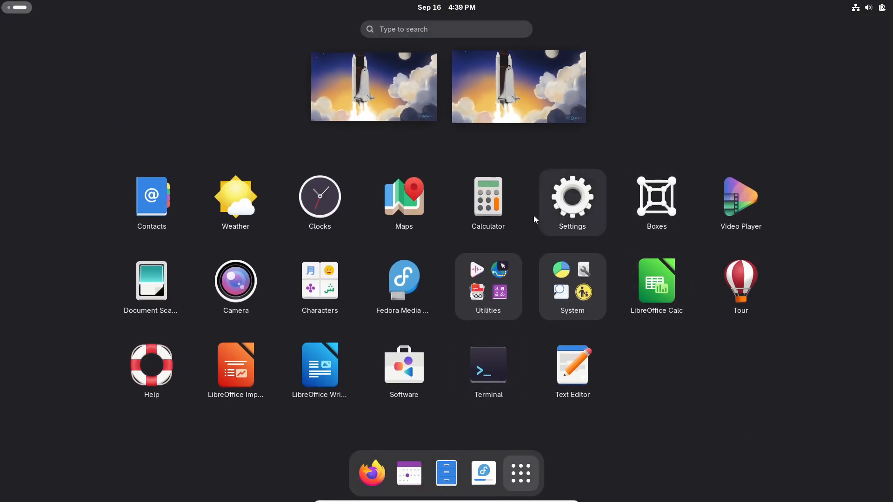
pyautogui.moveTo(415, 339)
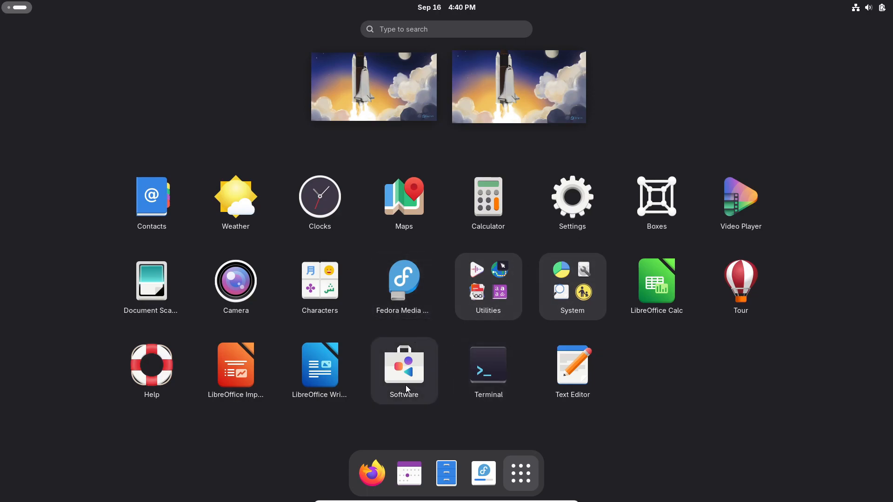
# Step: Leave the application grid with Escape, returning to the overview
pyautogui.press('Escape')
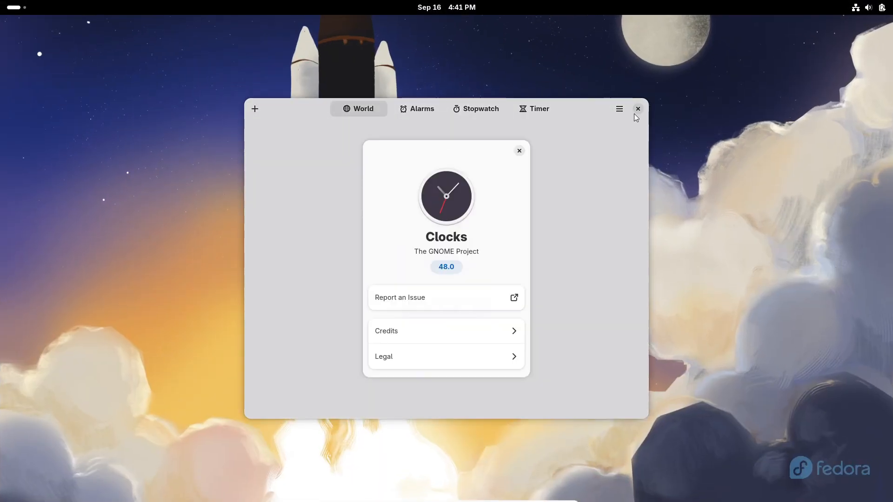
# Step: Close the Clocks window and return to the desktop via the workspace thumbnail
pyautogui.click(518, 151)
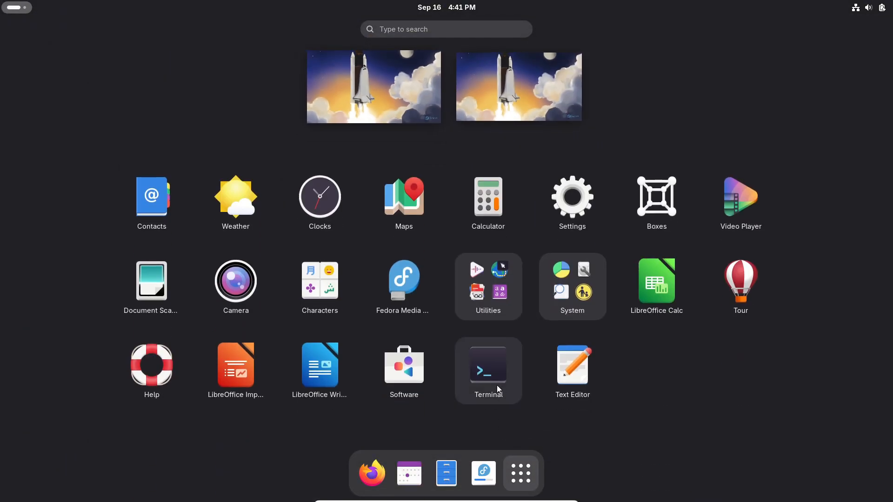
pyautogui.click(572, 365)
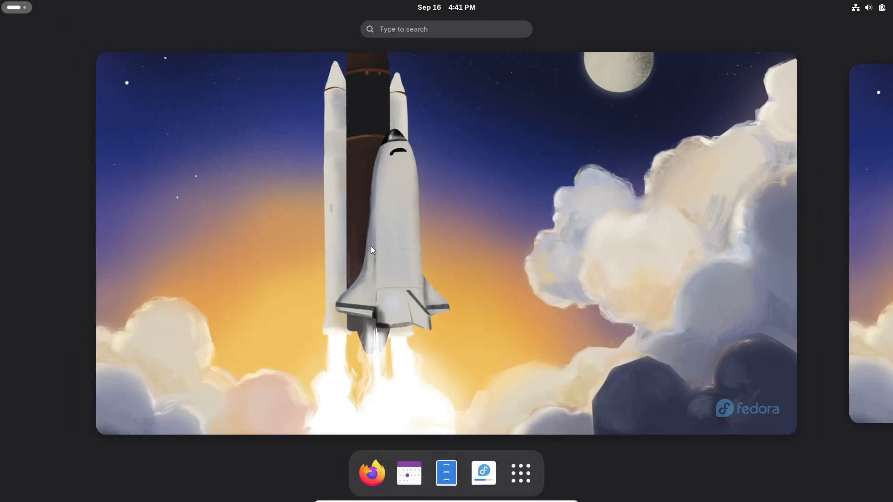
pyautogui.click(370, 251)
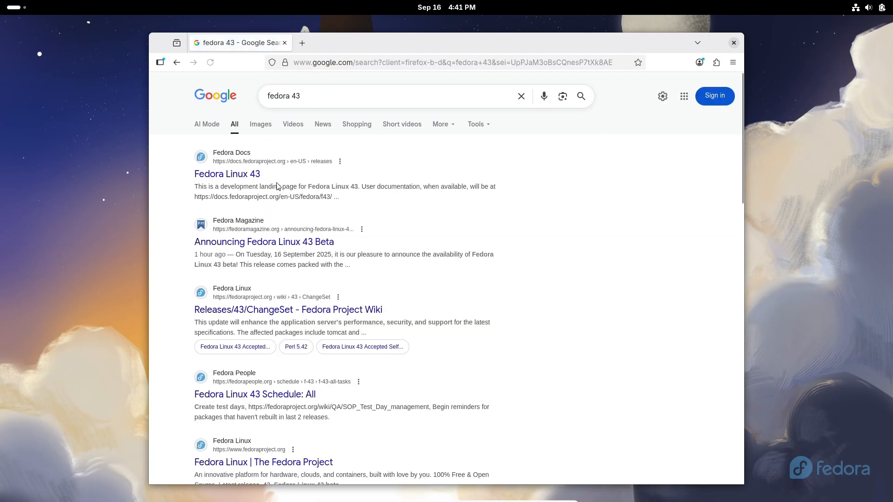
# Step: Open the 'Announcing Fedora Linux 43 Beta' result from the Google search
pyautogui.click(263, 242)
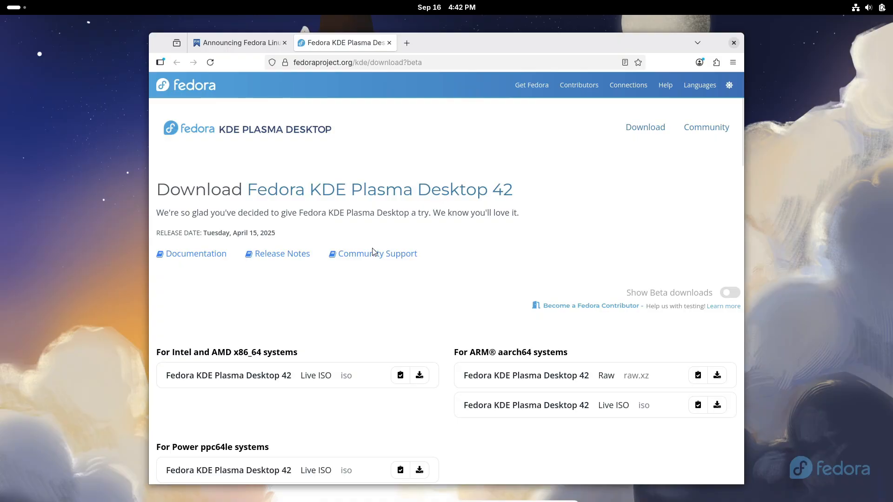
# Step: Turn on 'Show Beta downloads' so the KDE page lists Fedora 43 beta images
pyautogui.click(730, 292)
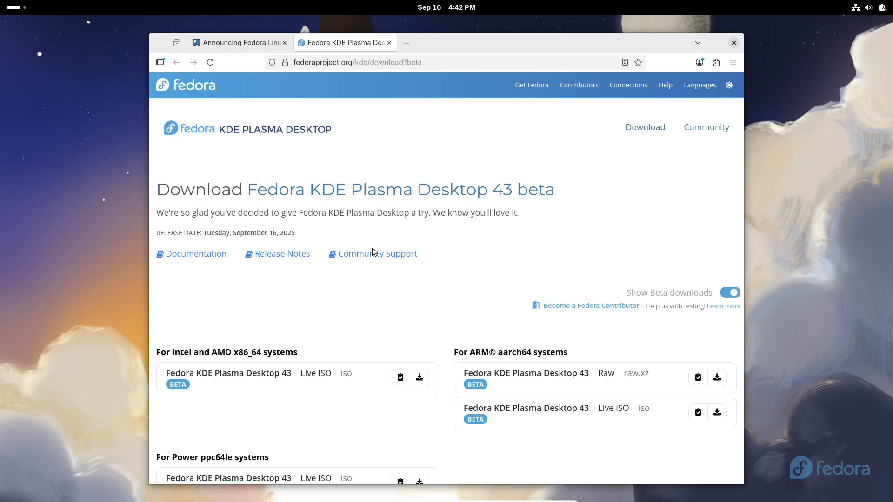
pyautogui.scroll(-3)
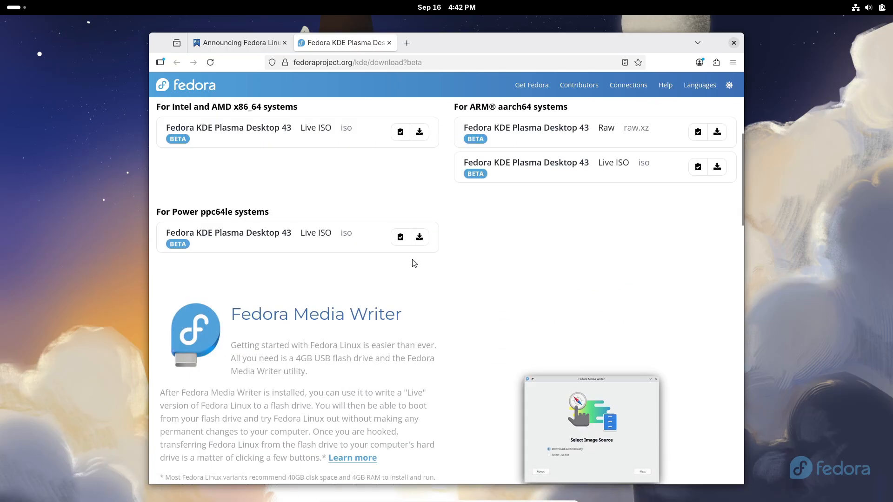
pyautogui.scroll(3)
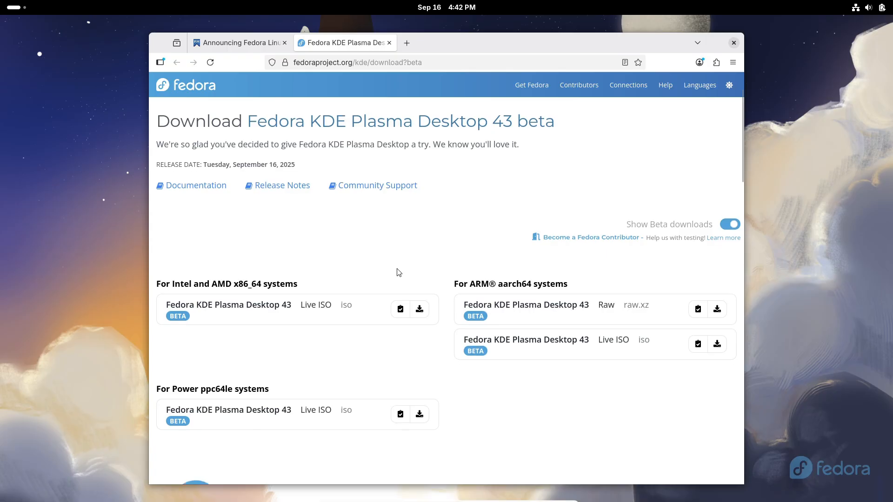
pyautogui.scroll(3)
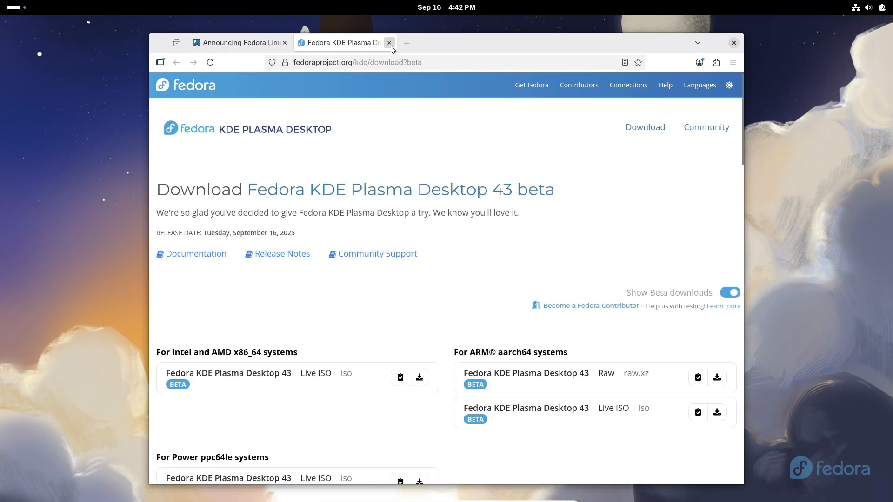
# Step: Close the KDE tab, open Fedora Workstation 43 Beta from the announcement, then close Firefox
pyautogui.click(389, 42)
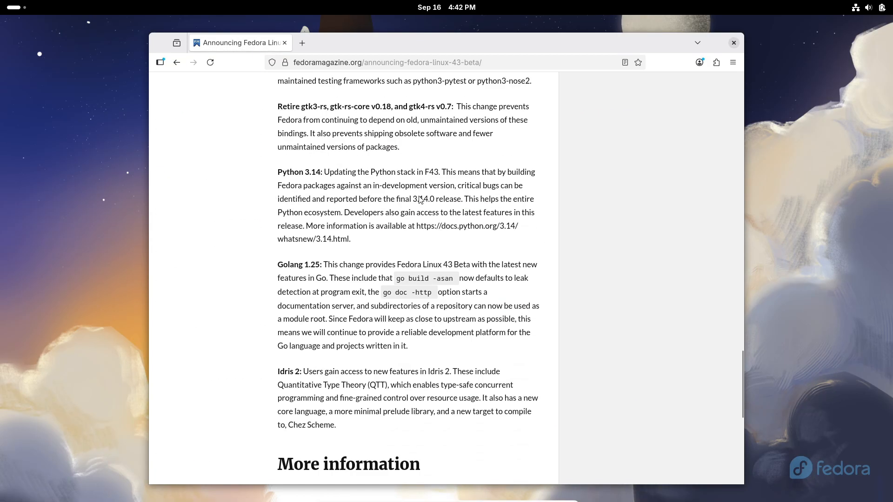
pyautogui.scroll(3)
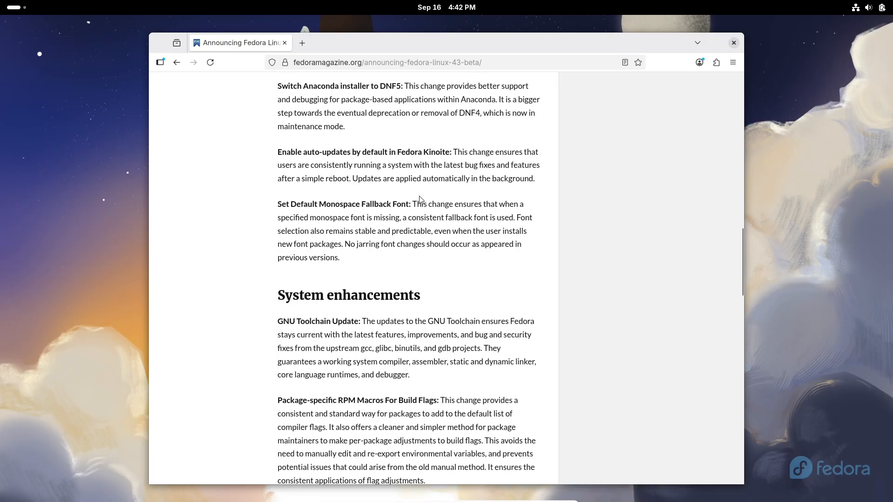
pyautogui.scroll(3)
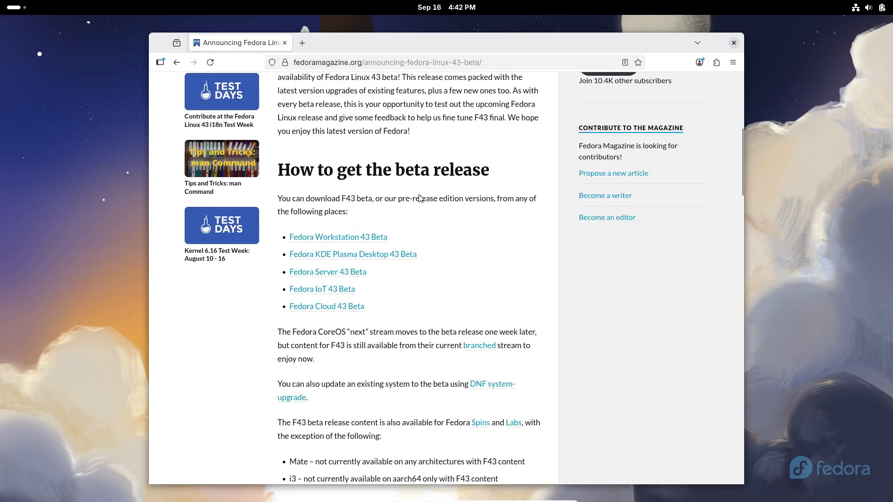
pyautogui.click(337, 237)
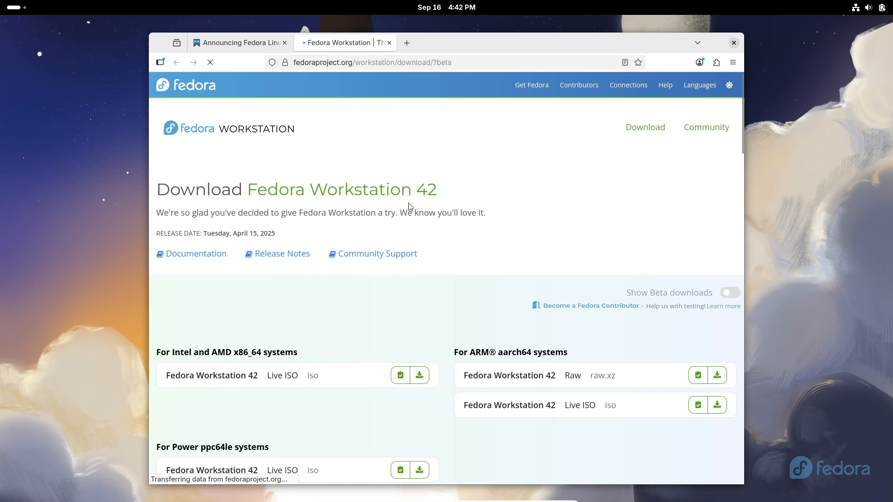
pyautogui.click(734, 43)
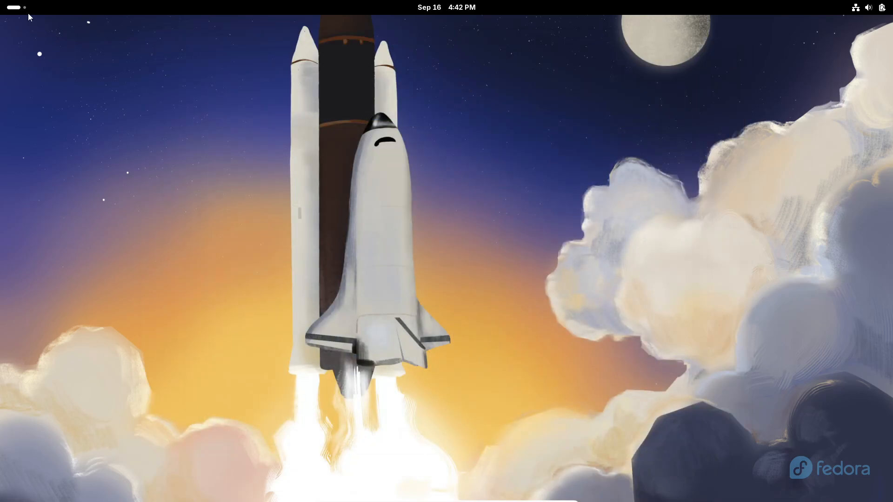
pyautogui.moveTo(545, 331)
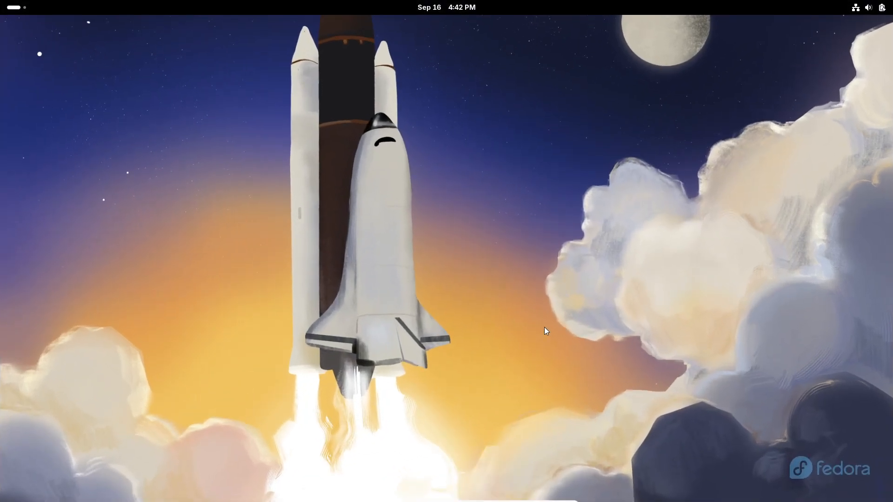